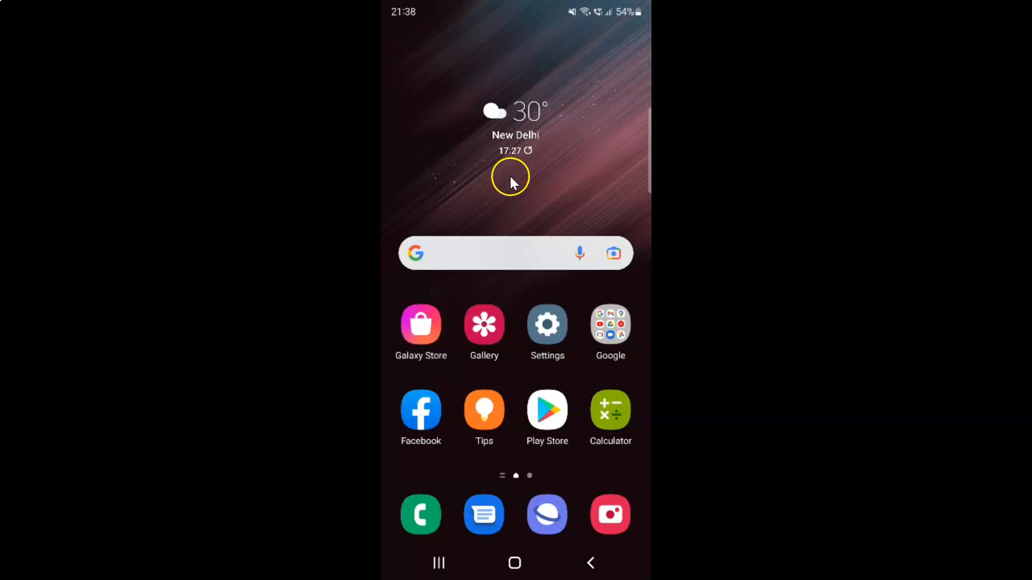
{"action": "mouse_move", "coordinate": [577, 148]}
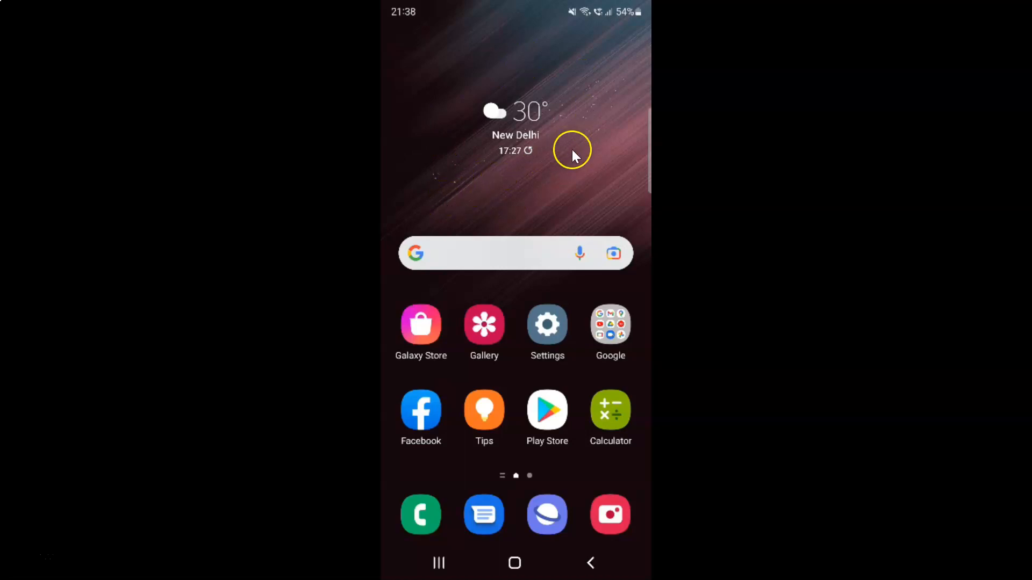
{"action": "mouse_move", "coordinate": [546, 171]}
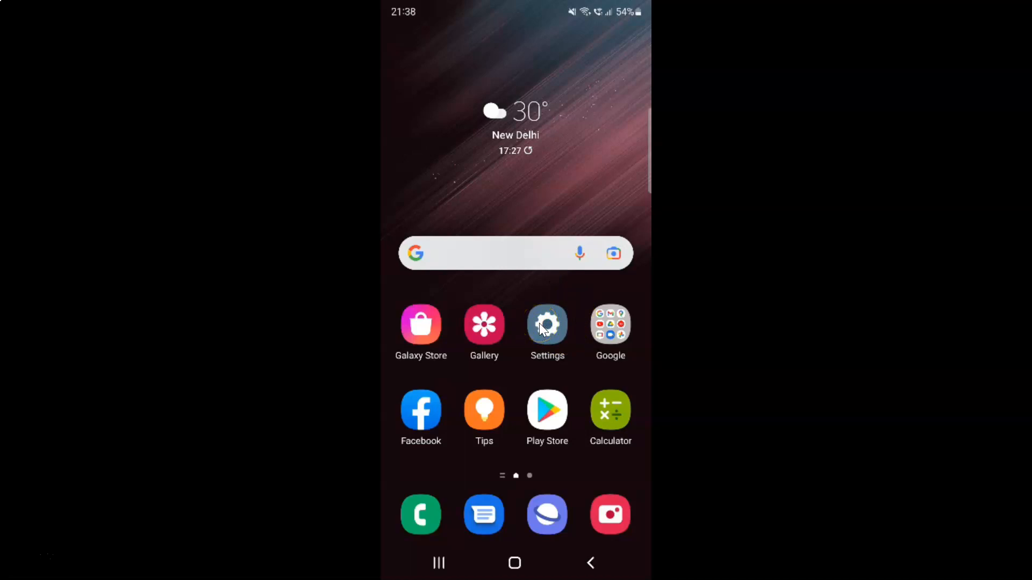
Step: Launch Settings and scroll down until Privacy appears below Biometrics and security
{"action": "left_click", "coordinate": [547, 325]}
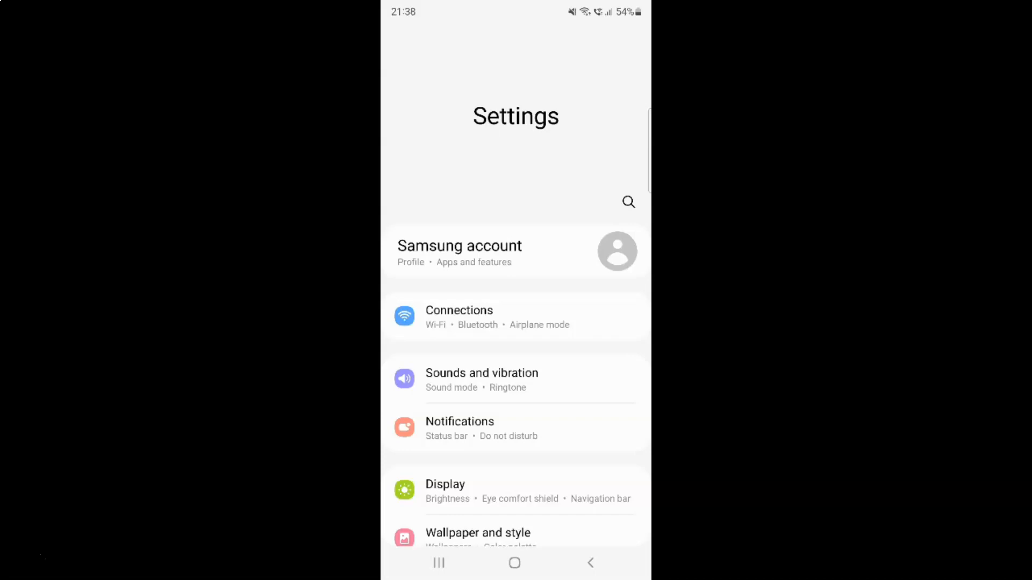
{"action": "scroll", "scroll_direction": "down", "scroll_amount": 3}
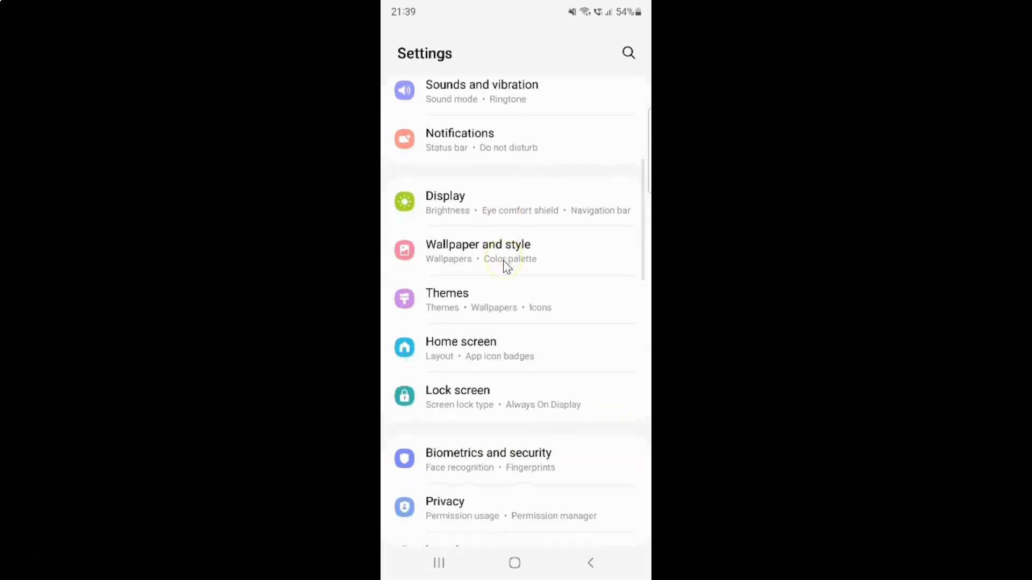
{"action": "scroll", "scroll_direction": "down", "scroll_amount": 3}
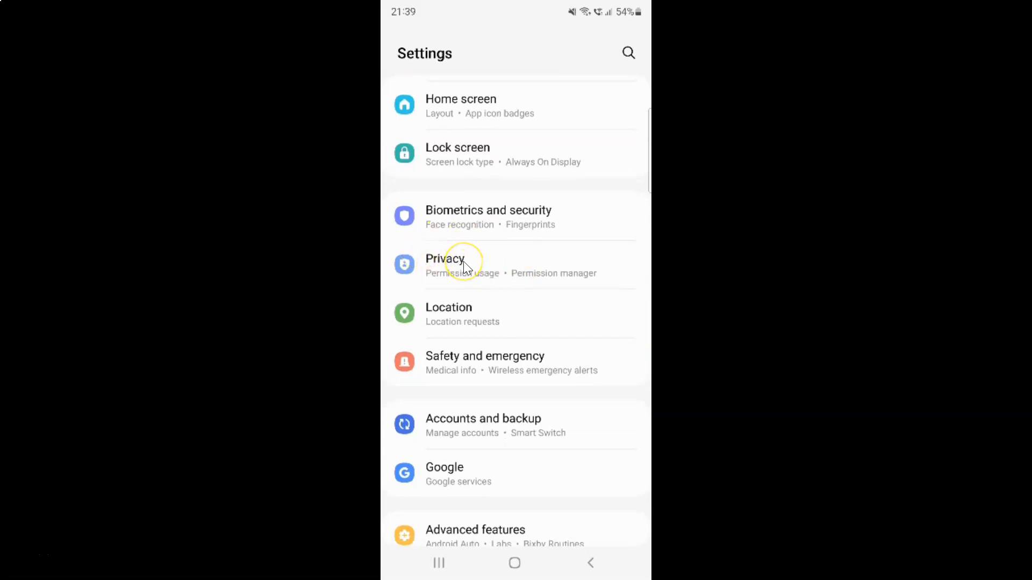
Step: Enter Privacy and scroll to the Samsung and Google sections
{"action": "left_click", "coordinate": [461, 259]}
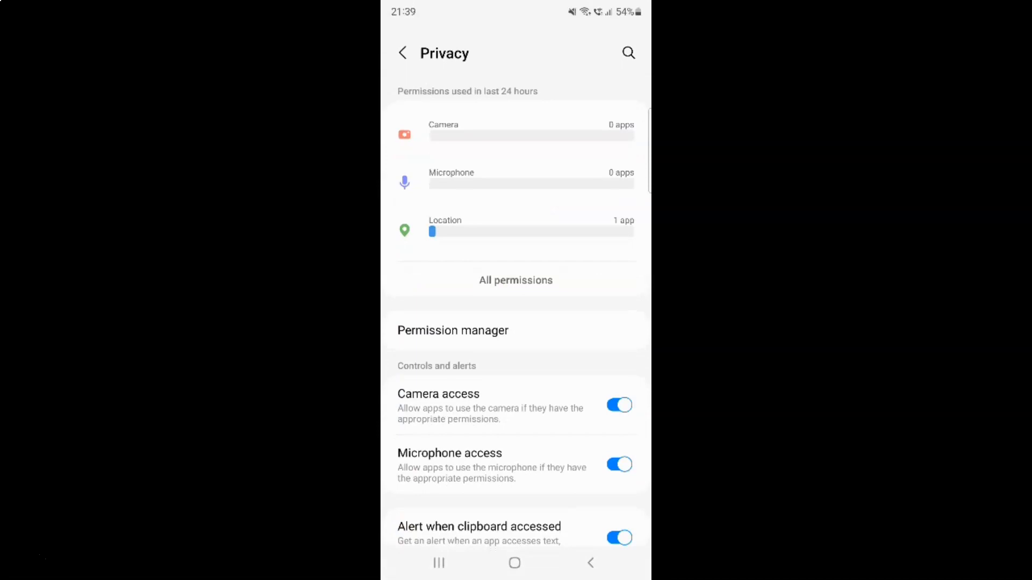
{"action": "scroll", "scroll_direction": "down", "scroll_amount": 3}
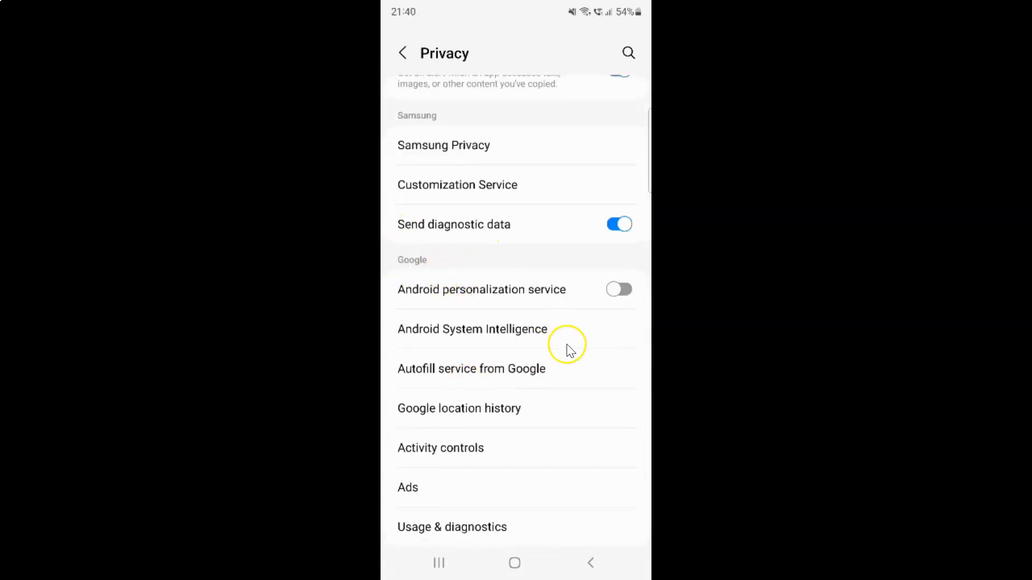
{"action": "mouse_move", "coordinate": [422, 290]}
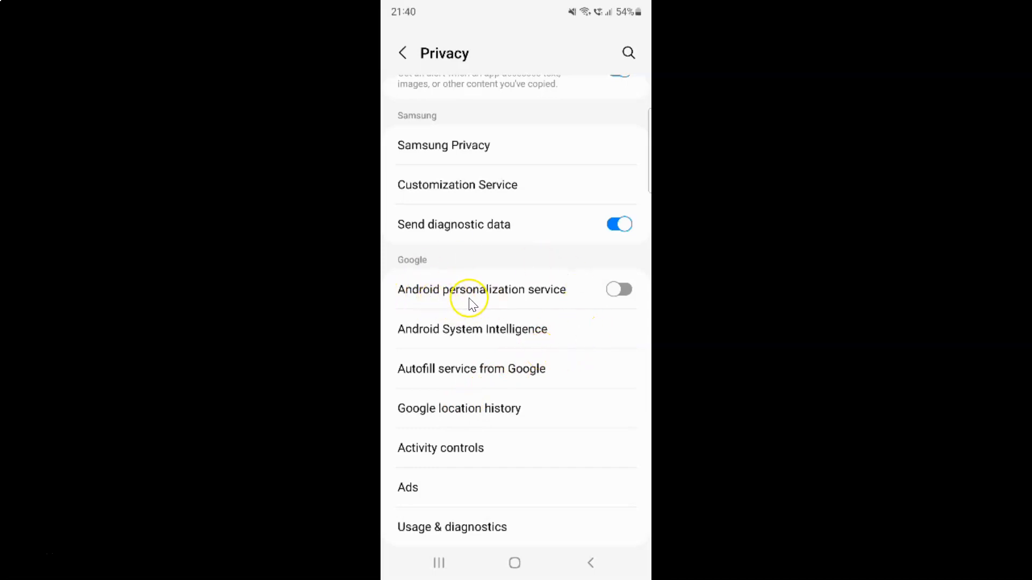
{"action": "mouse_move", "coordinate": [480, 290]}
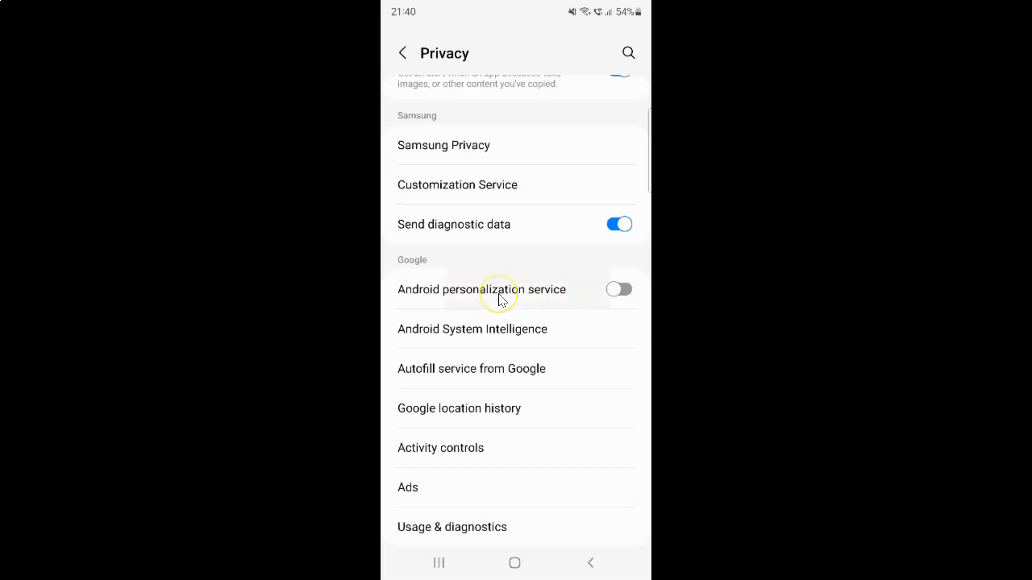
Step: Open Android personalization service from the Google section, currently switched off
{"action": "left_click", "coordinate": [498, 289]}
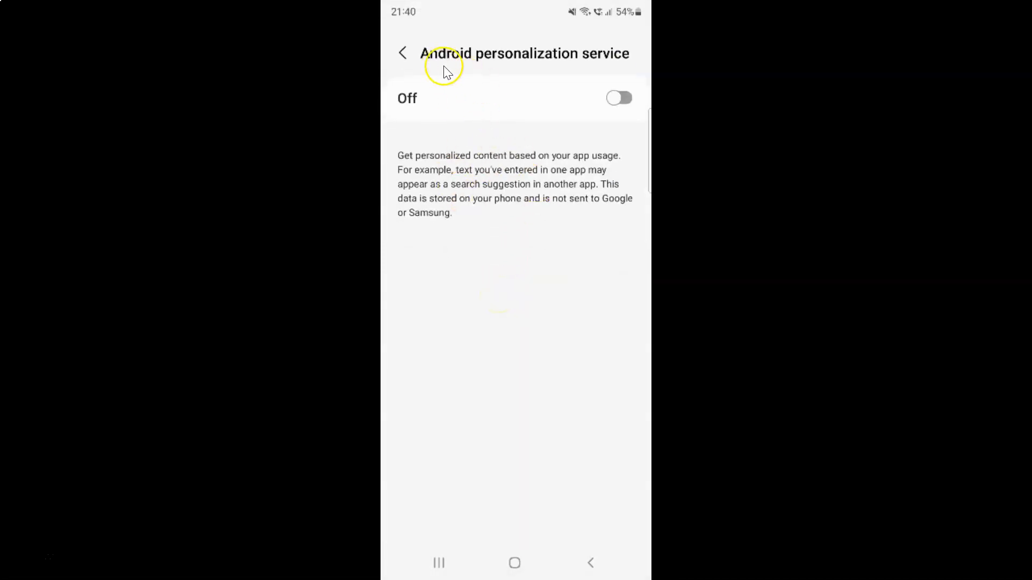
{"action": "mouse_move", "coordinate": [606, 132]}
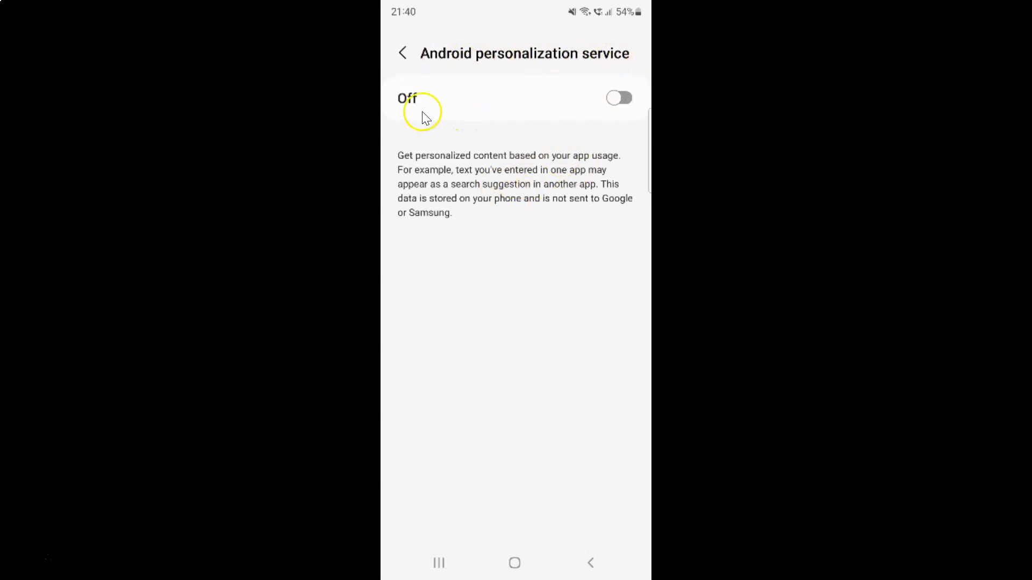
{"action": "mouse_move", "coordinate": [515, 177]}
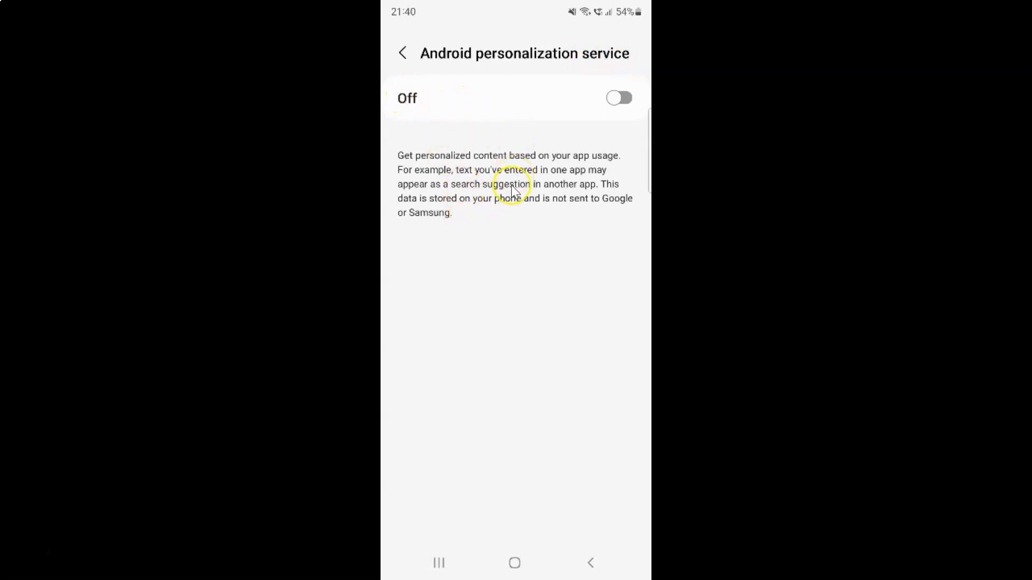
{"action": "mouse_move", "coordinate": [487, 163]}
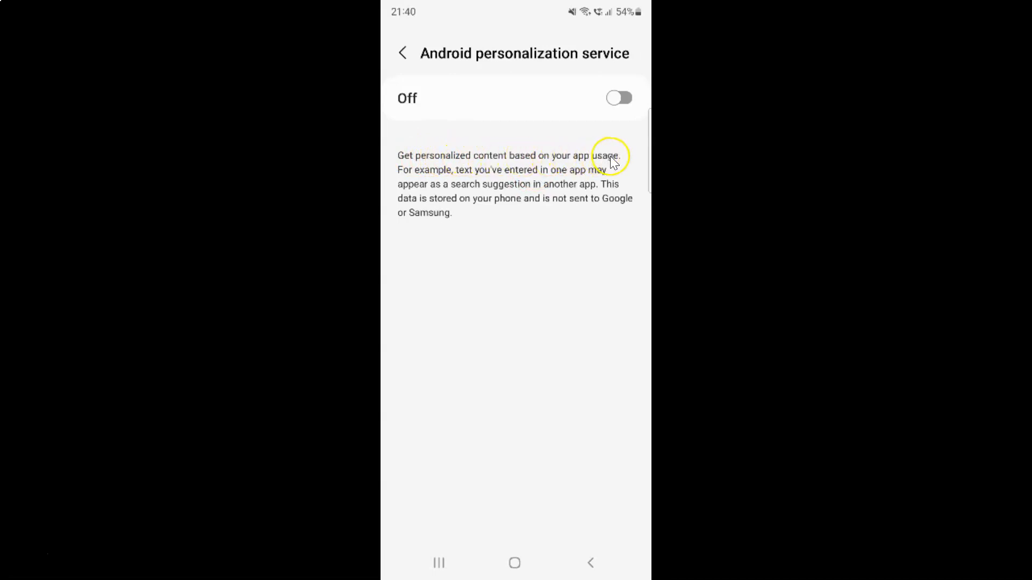
{"action": "mouse_move", "coordinate": [504, 180]}
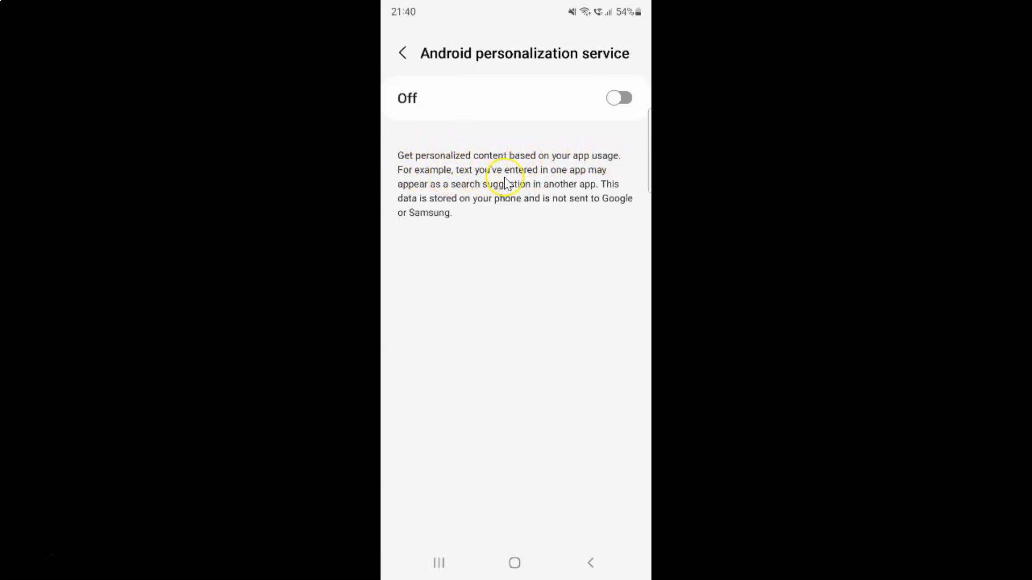
{"action": "mouse_move", "coordinate": [616, 177]}
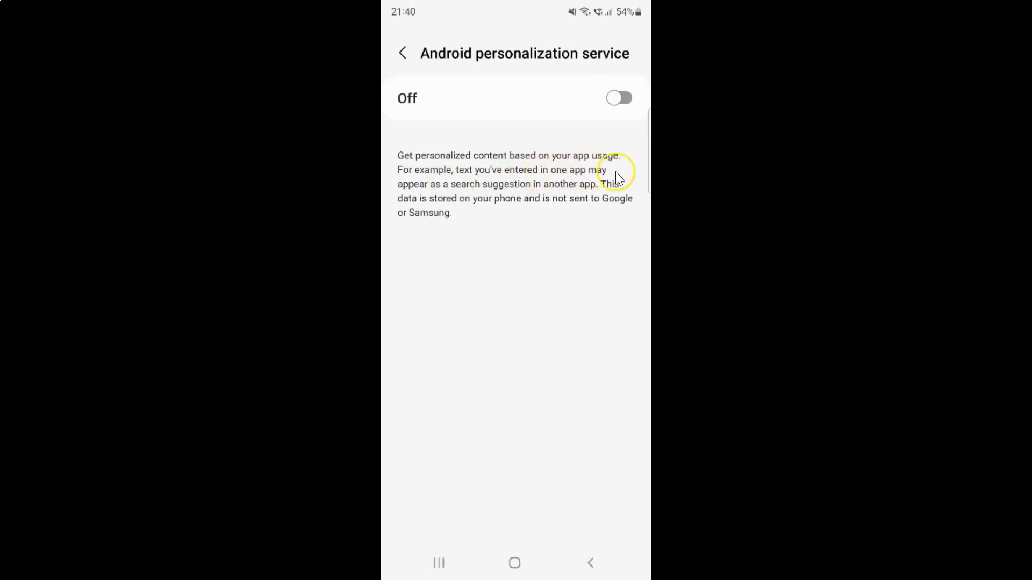
{"action": "mouse_move", "coordinate": [526, 194]}
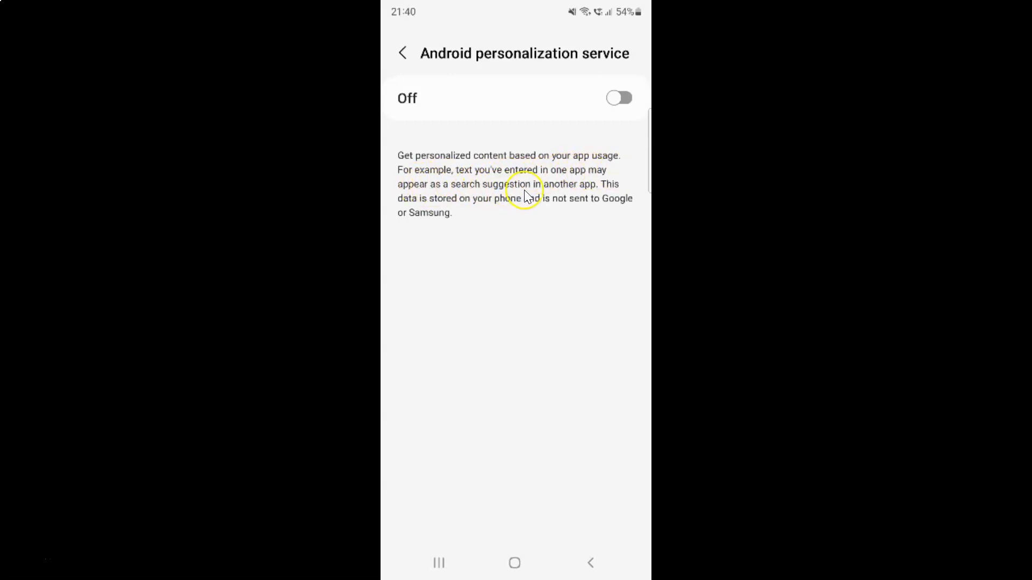
{"action": "mouse_move", "coordinate": [613, 189]}
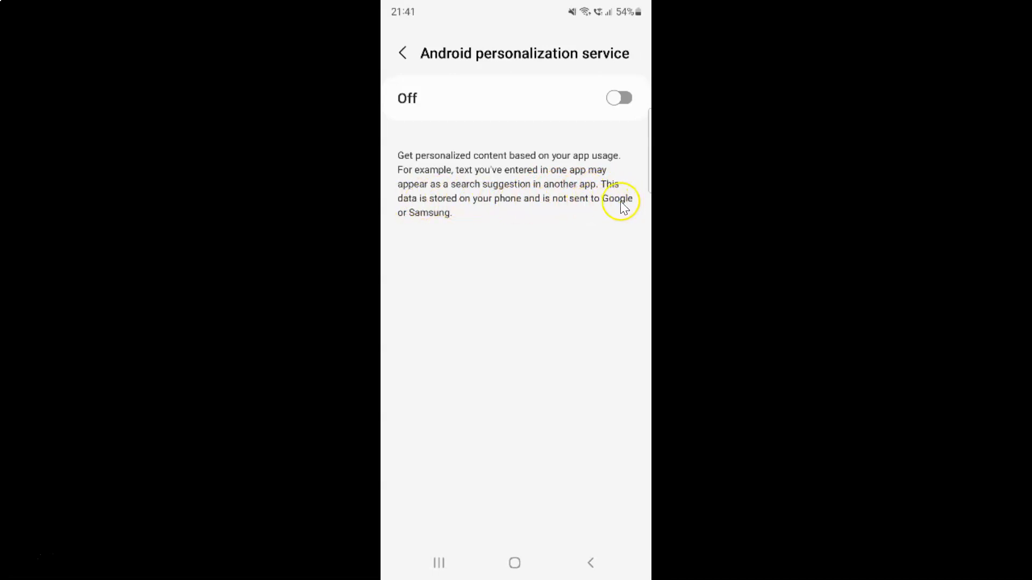
{"action": "mouse_move", "coordinate": [487, 144]}
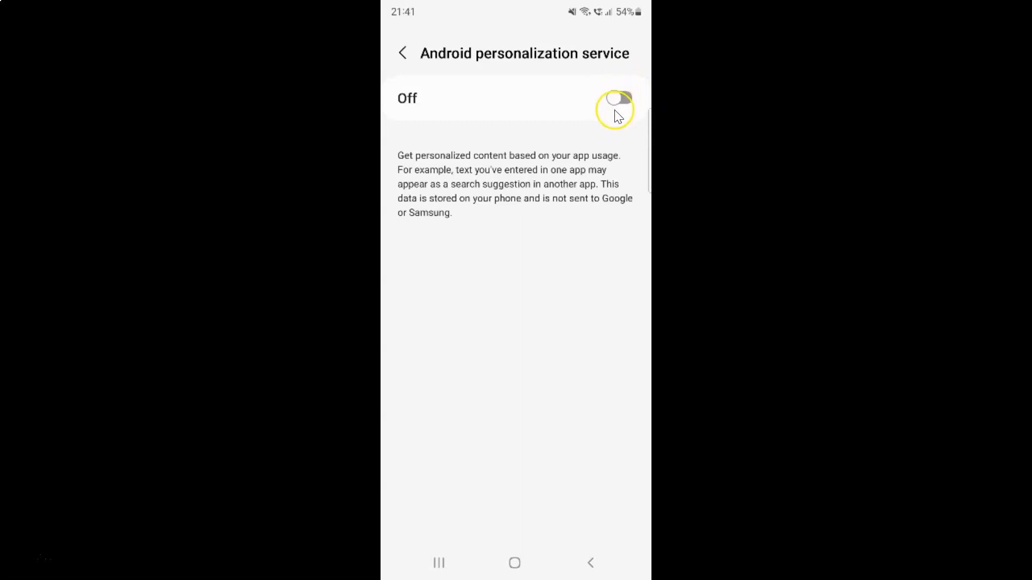
Step: Toggle Android personalization service on, off, then on again, leaving it On
{"action": "left_click", "coordinate": [618, 98]}
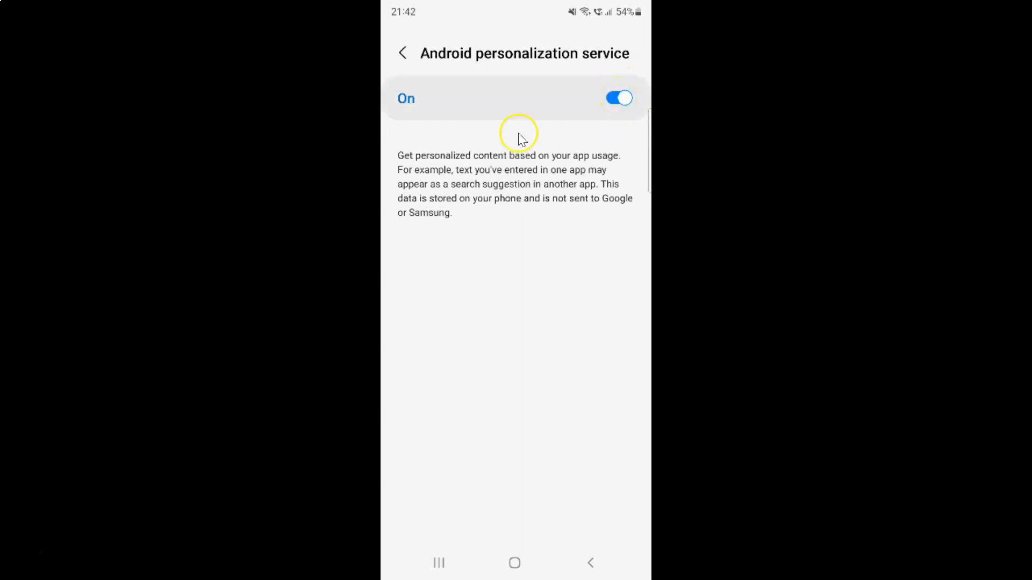
{"action": "mouse_move", "coordinate": [569, 62]}
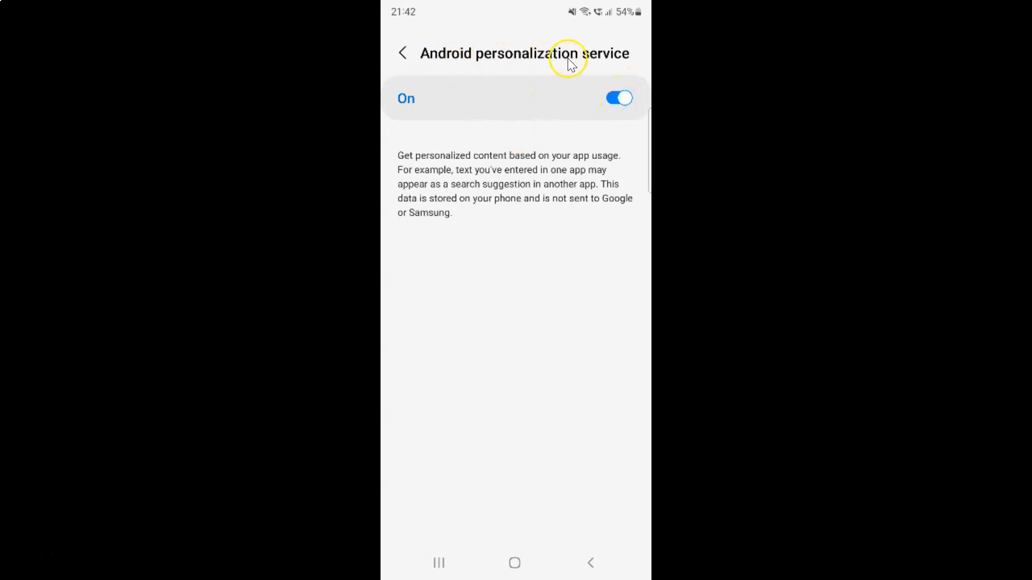
{"action": "mouse_move", "coordinate": [450, 104]}
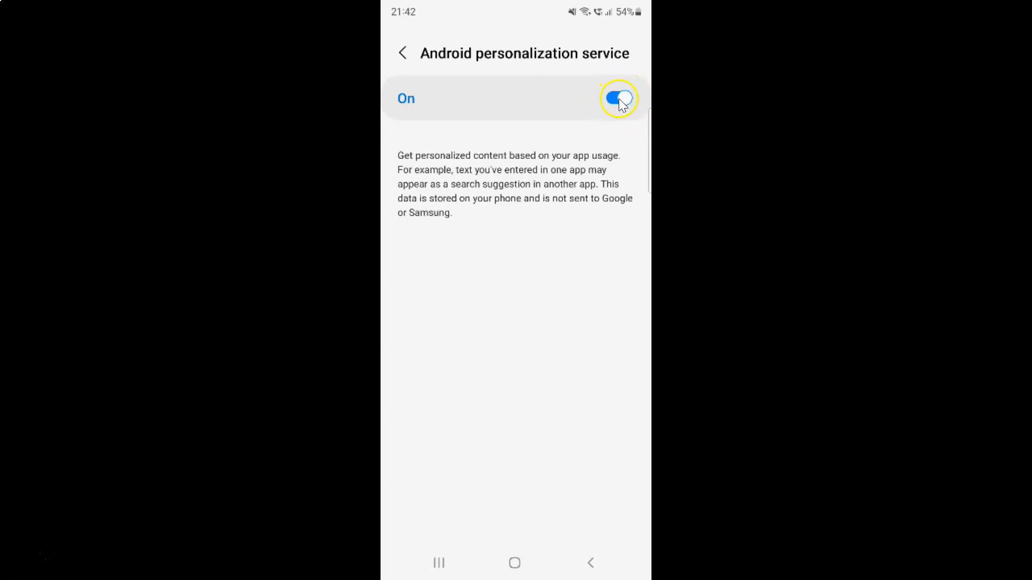
{"action": "left_click", "coordinate": [618, 98]}
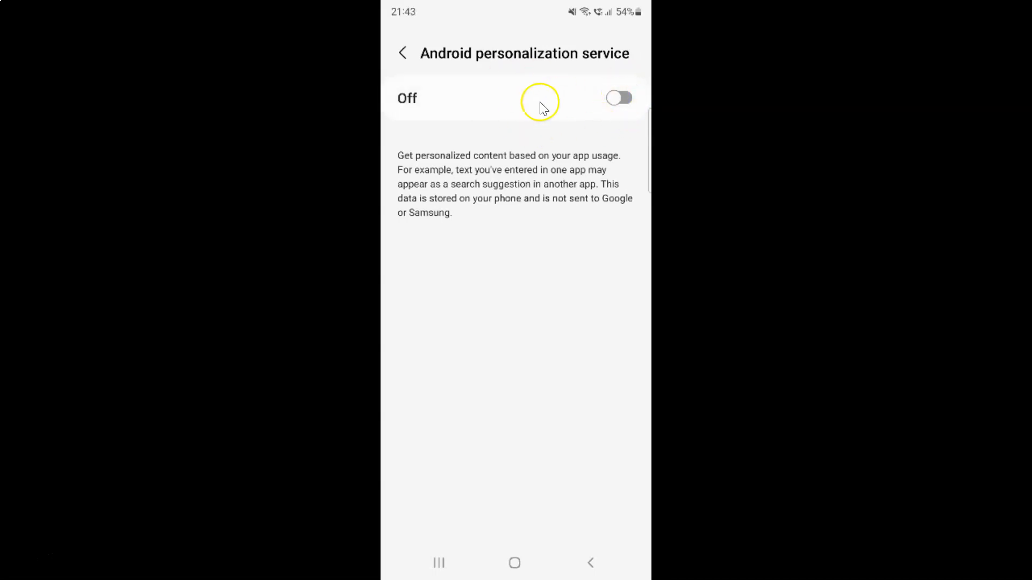
{"action": "mouse_move", "coordinate": [620, 60]}
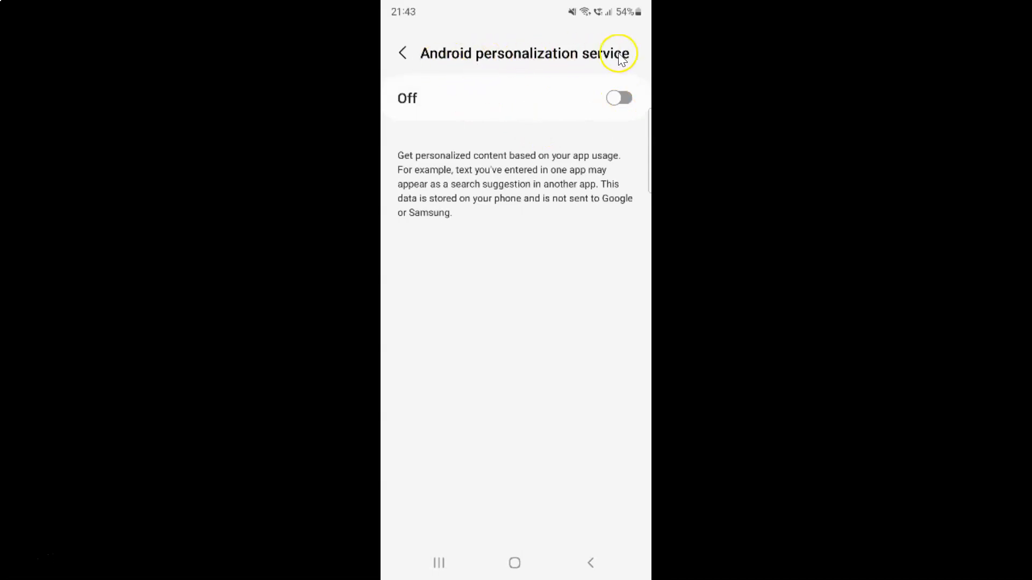
{"action": "mouse_move", "coordinate": [431, 118]}
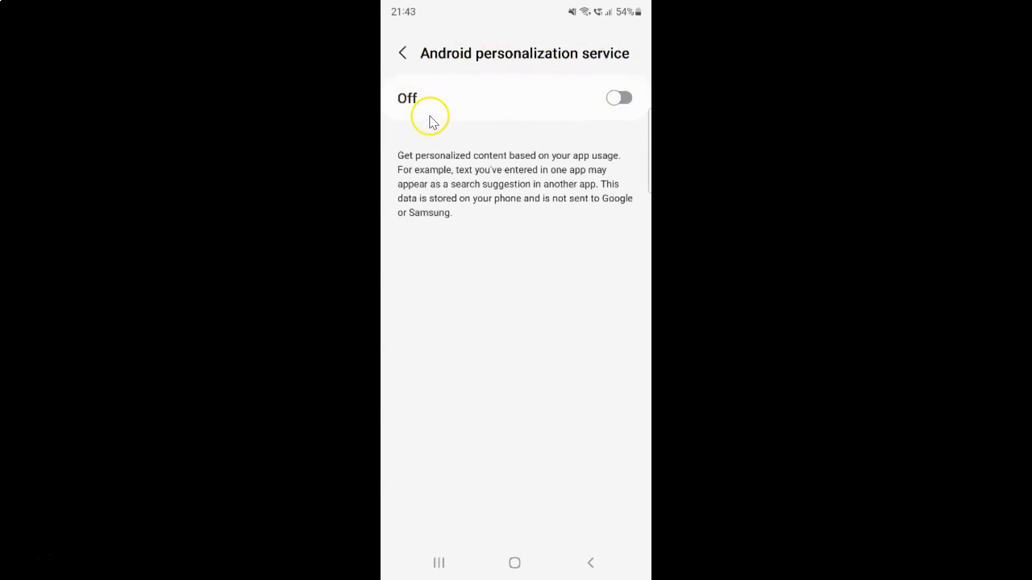
{"action": "mouse_move", "coordinate": [498, 96]}
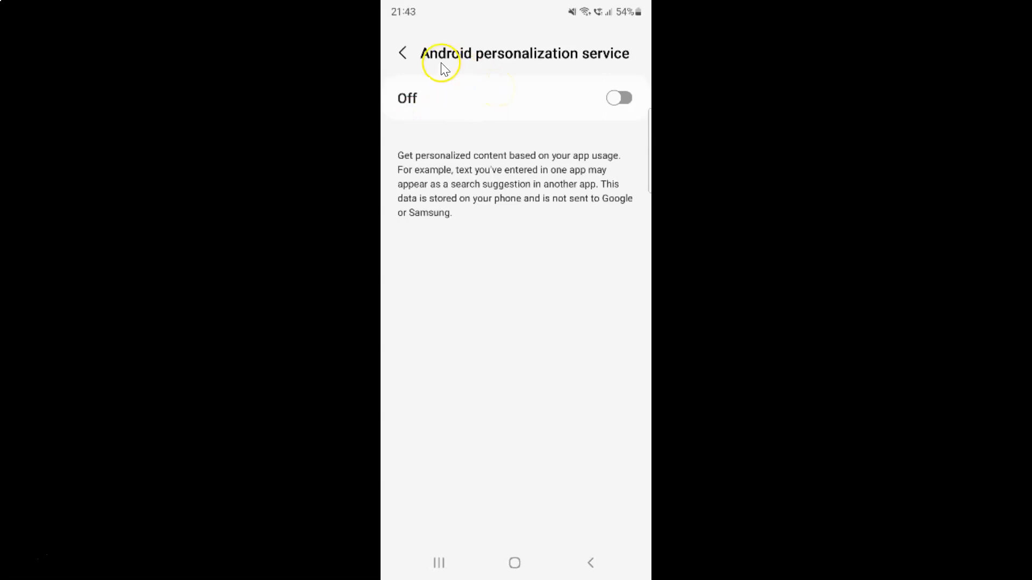
{"action": "mouse_move", "coordinate": [598, 99]}
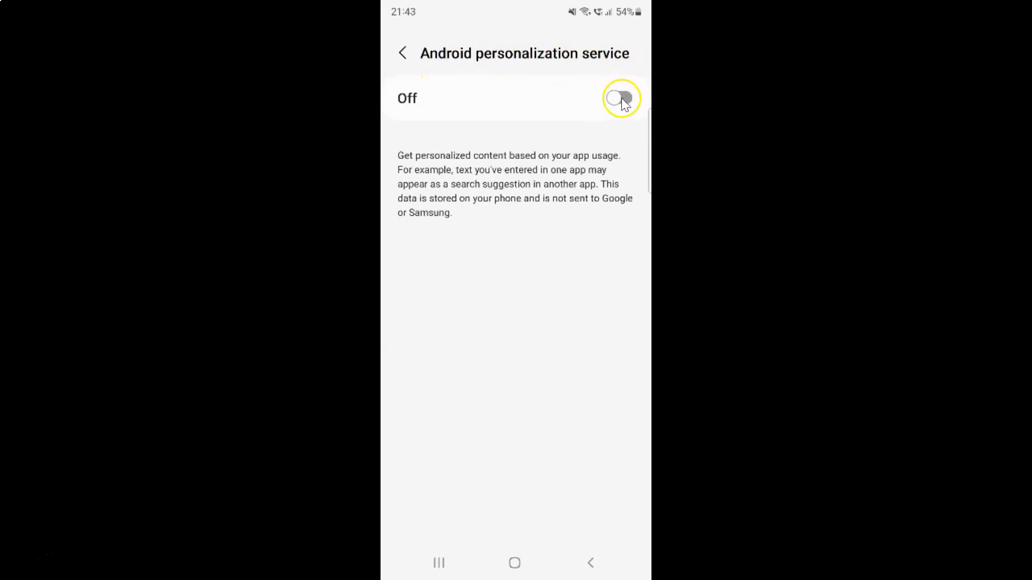
{"action": "left_click", "coordinate": [619, 98]}
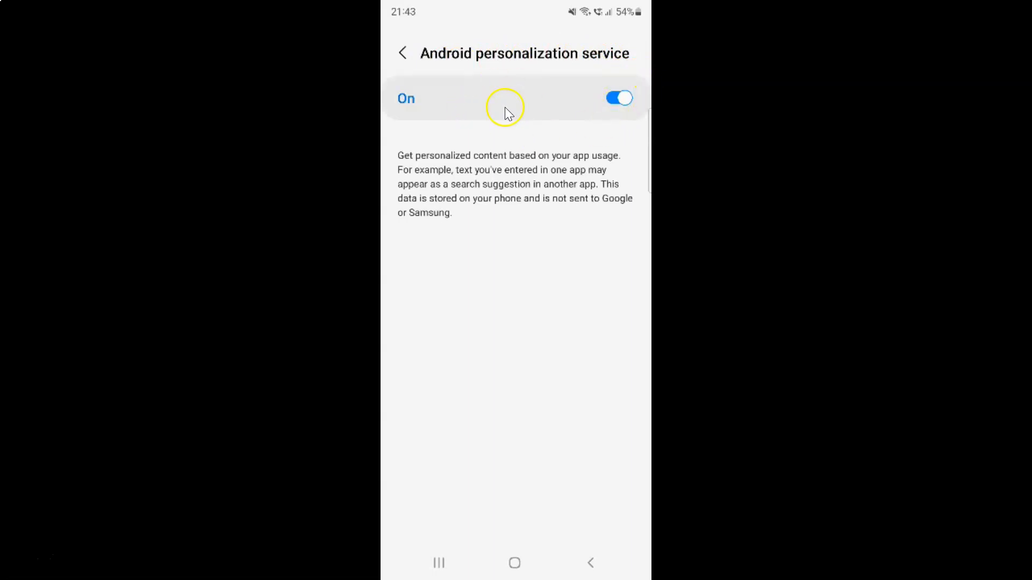
{"action": "mouse_move", "coordinate": [392, 94]}
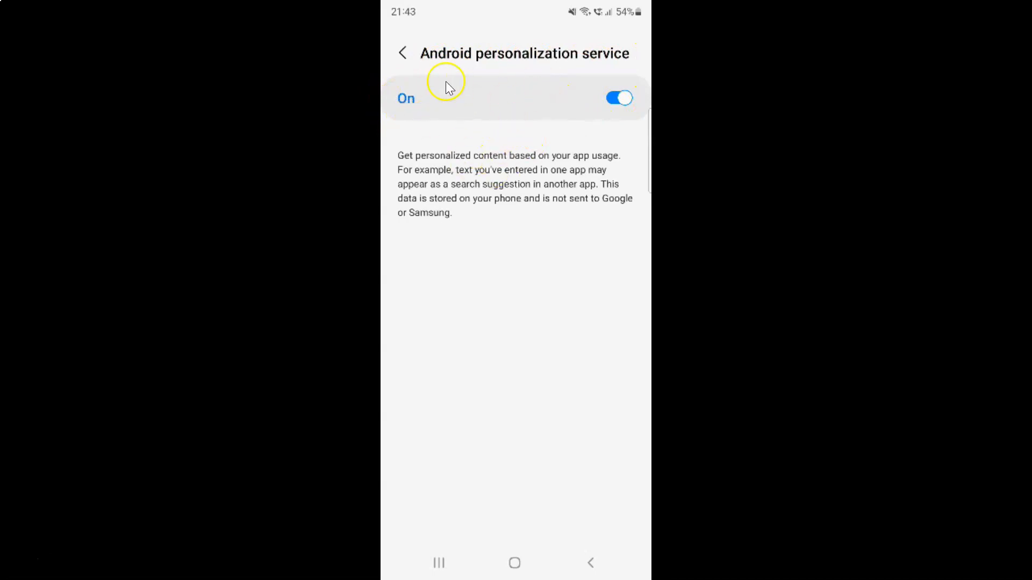
Step: Go back to Privacy, then exit Settings to the home screen
{"action": "left_click", "coordinate": [404, 52]}
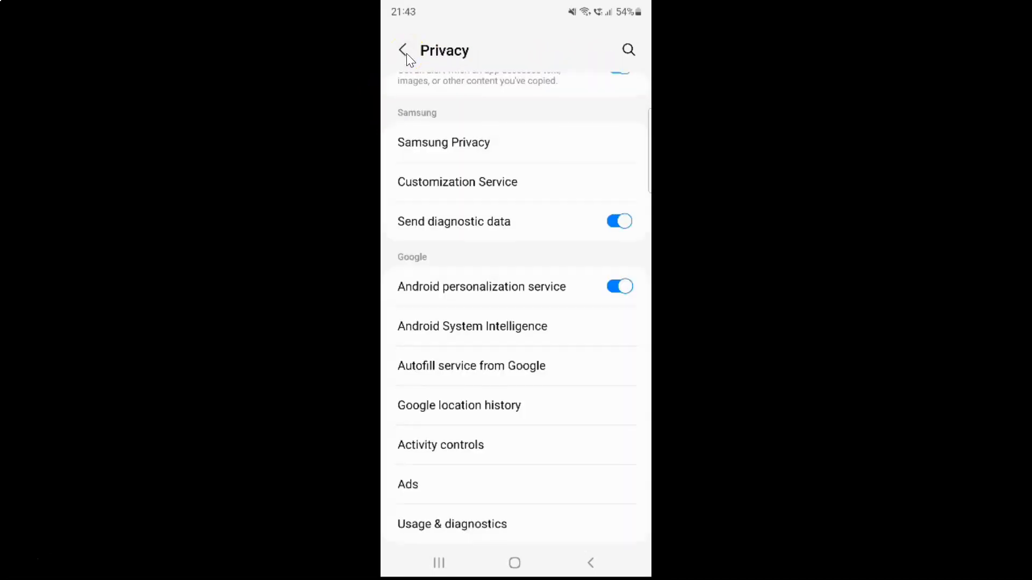
{"action": "left_click", "coordinate": [404, 50]}
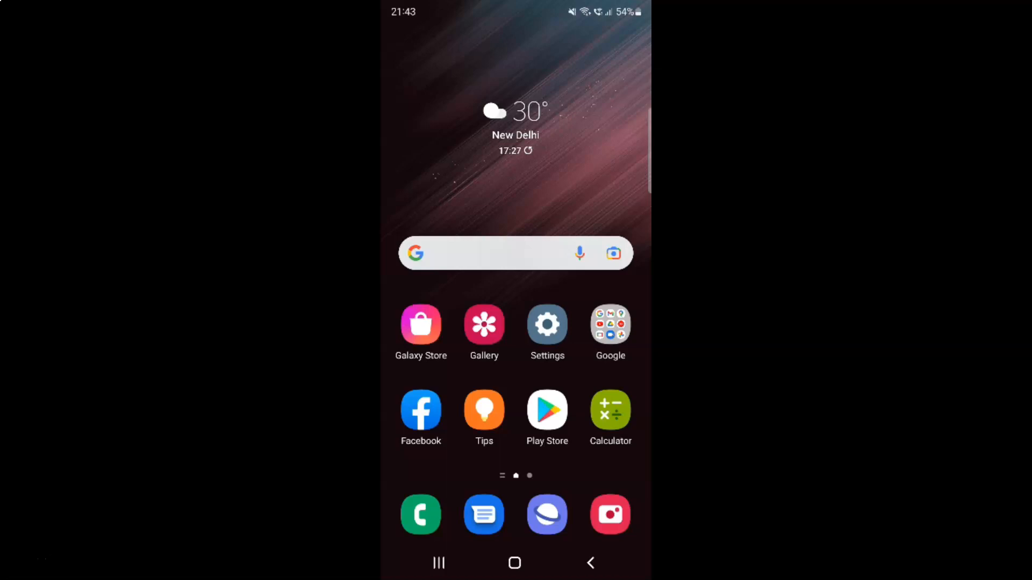
{"action": "mouse_move", "coordinate": [547, 163]}
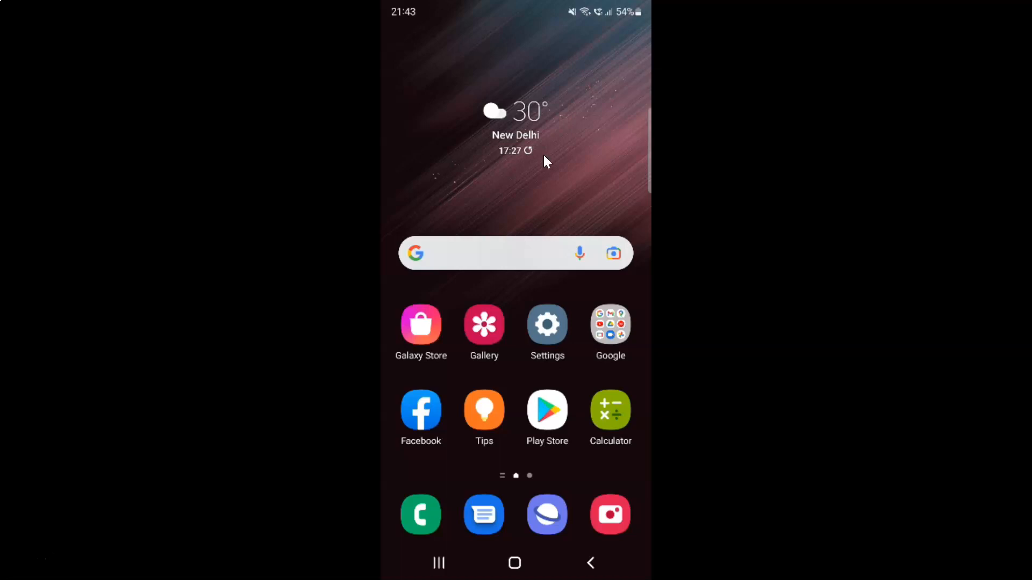